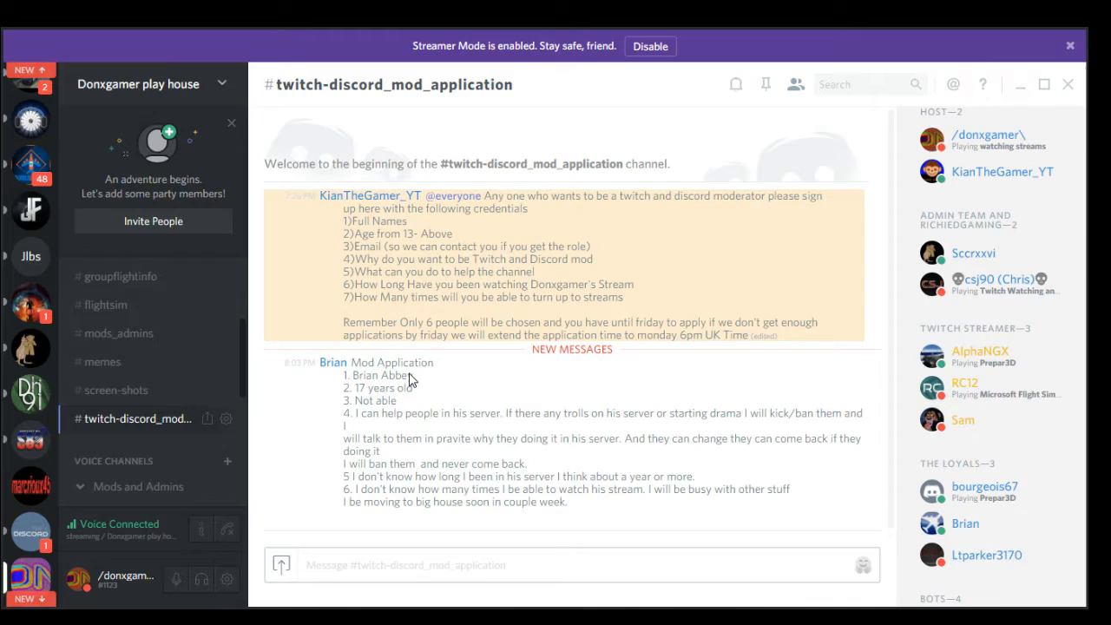
{"action": "mouse_move", "coordinate": [953, 66]}
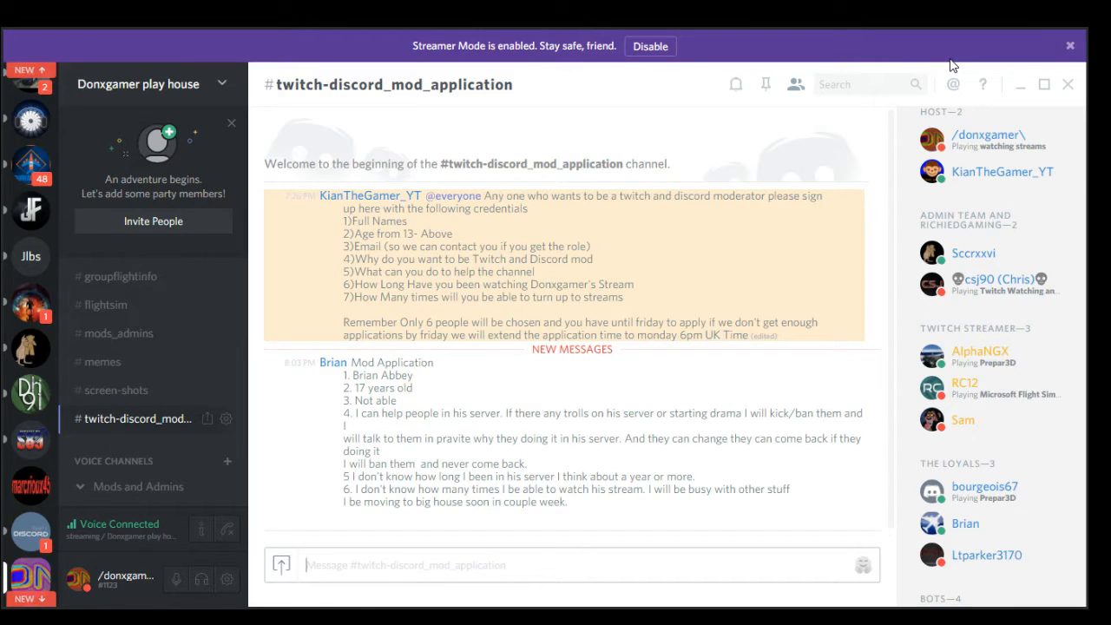
{"action": "mouse_move", "coordinate": [360, 61]}
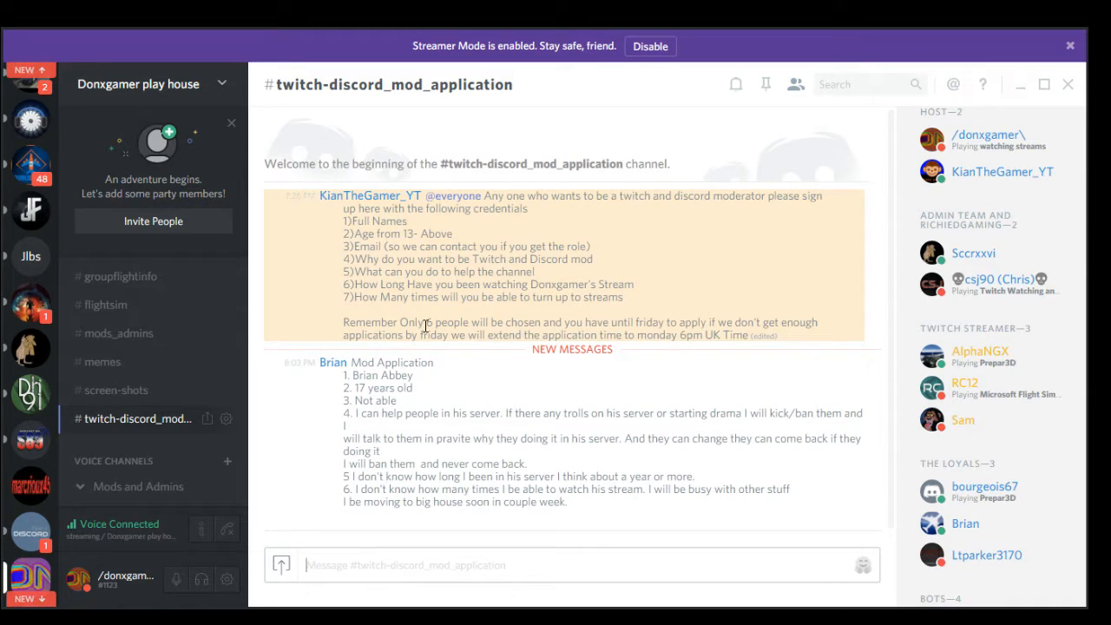
{"action": "mouse_move", "coordinate": [549, 212]}
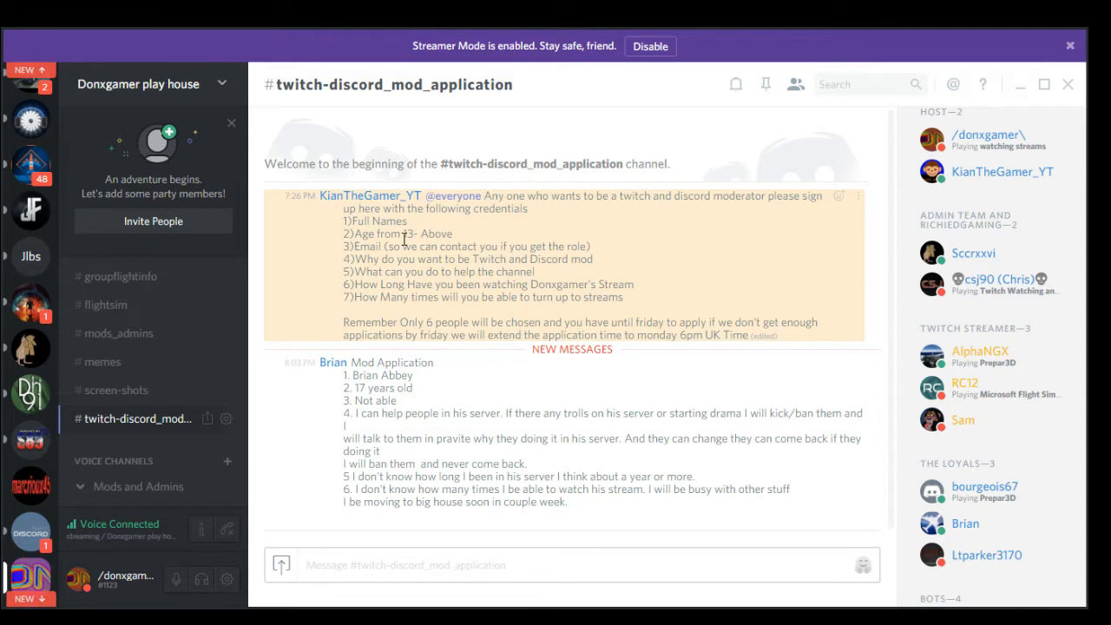
{"action": "mouse_move", "coordinate": [321, 289]}
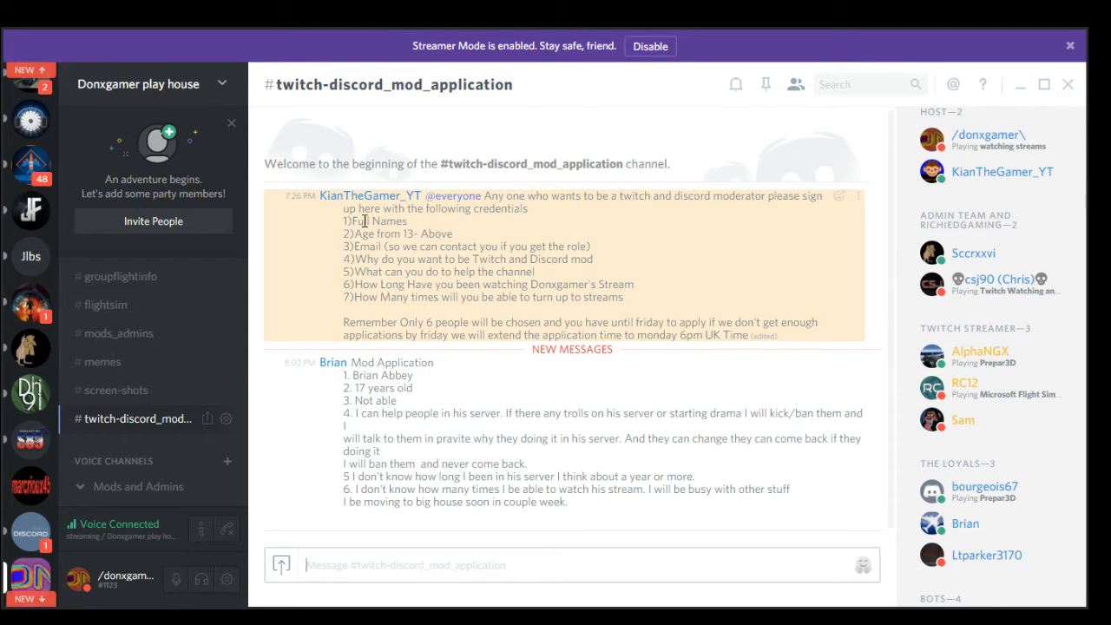
{"action": "mouse_move", "coordinate": [584, 261]}
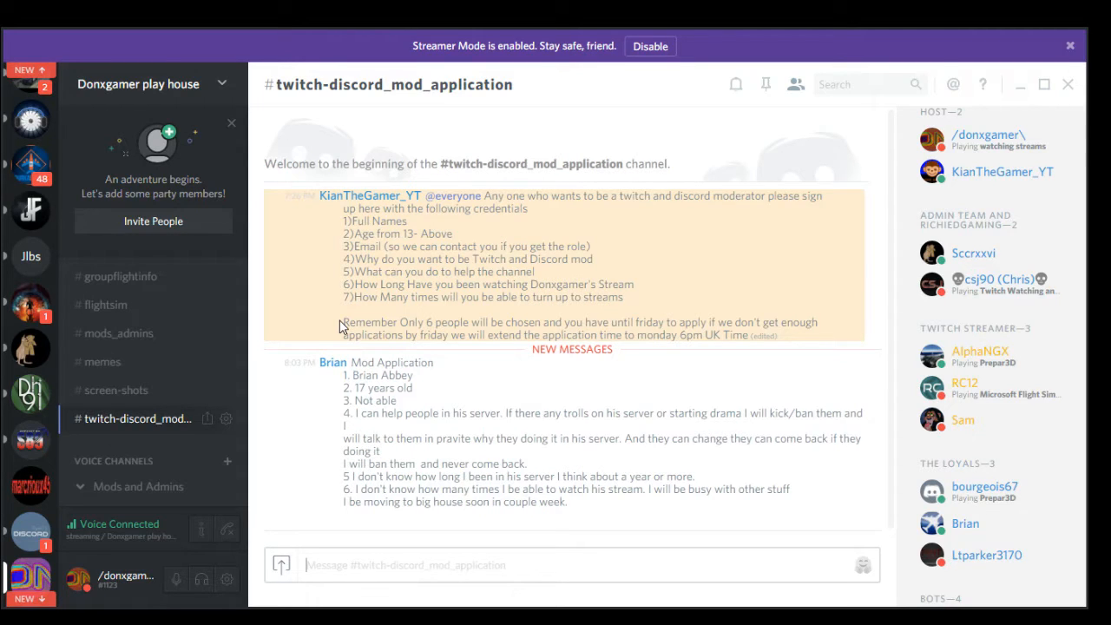
{"action": "mouse_move", "coordinate": [619, 293]}
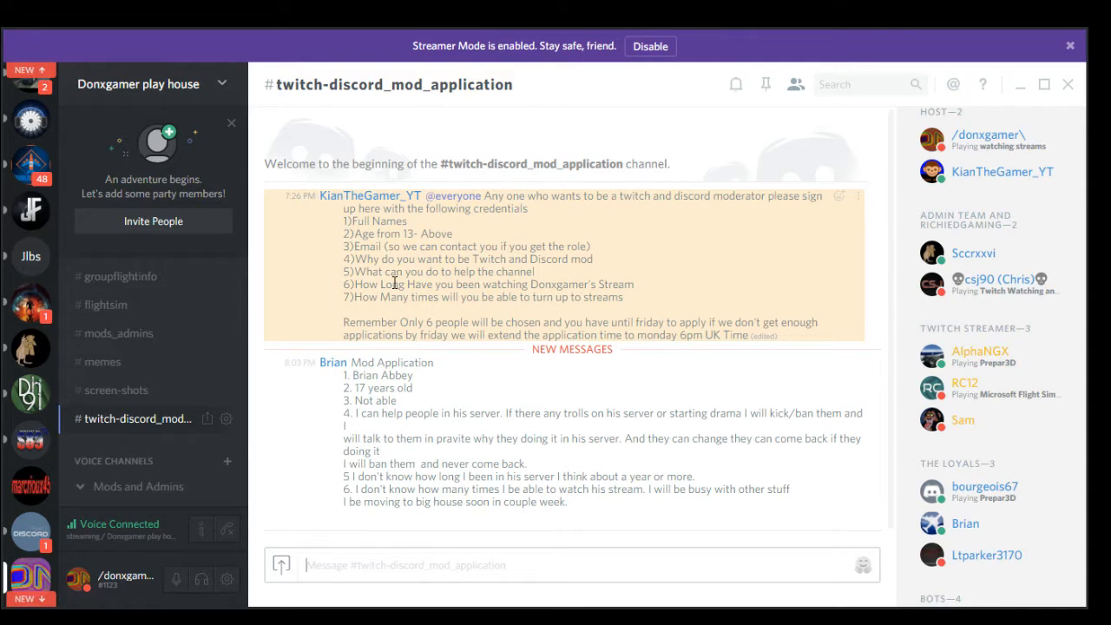
{"action": "mouse_move", "coordinate": [329, 304]}
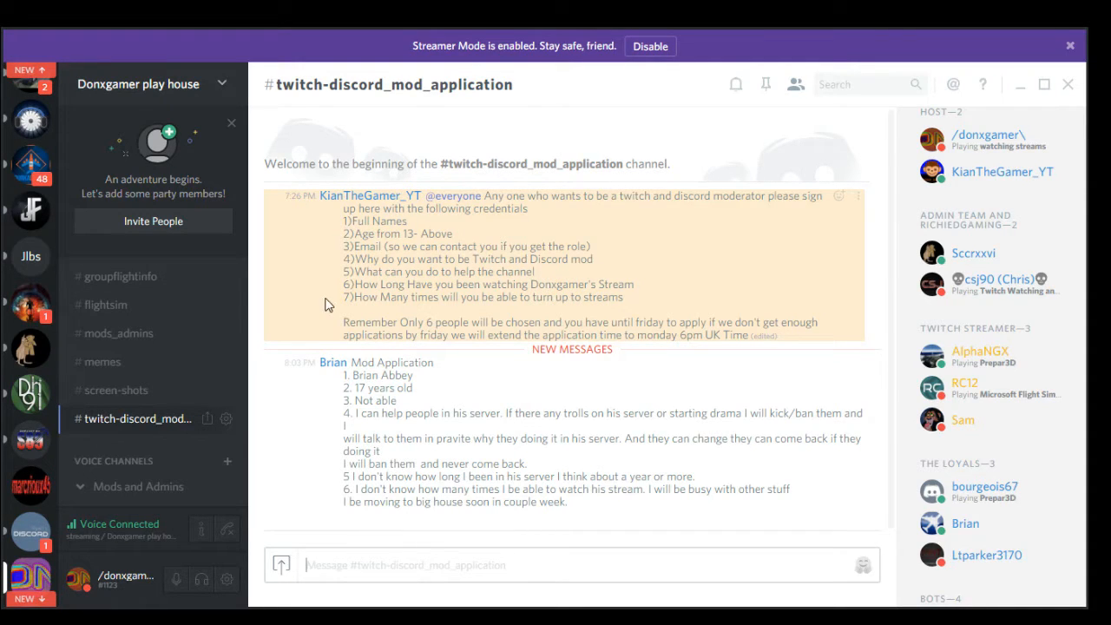
{"action": "mouse_move", "coordinate": [560, 288]}
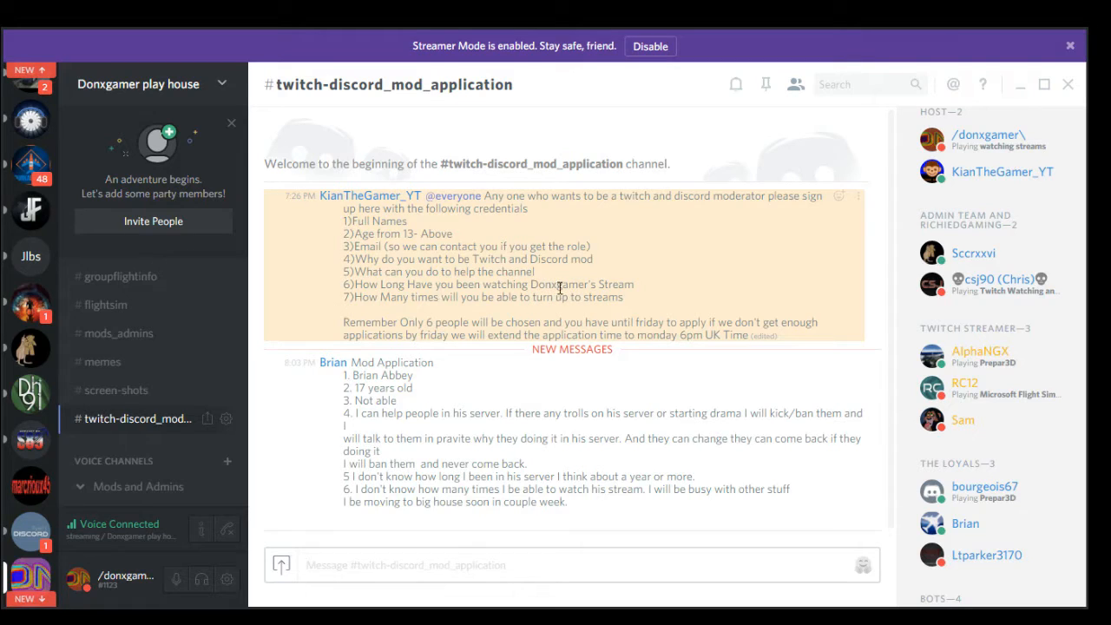
{"action": "mouse_move", "coordinate": [344, 299]}
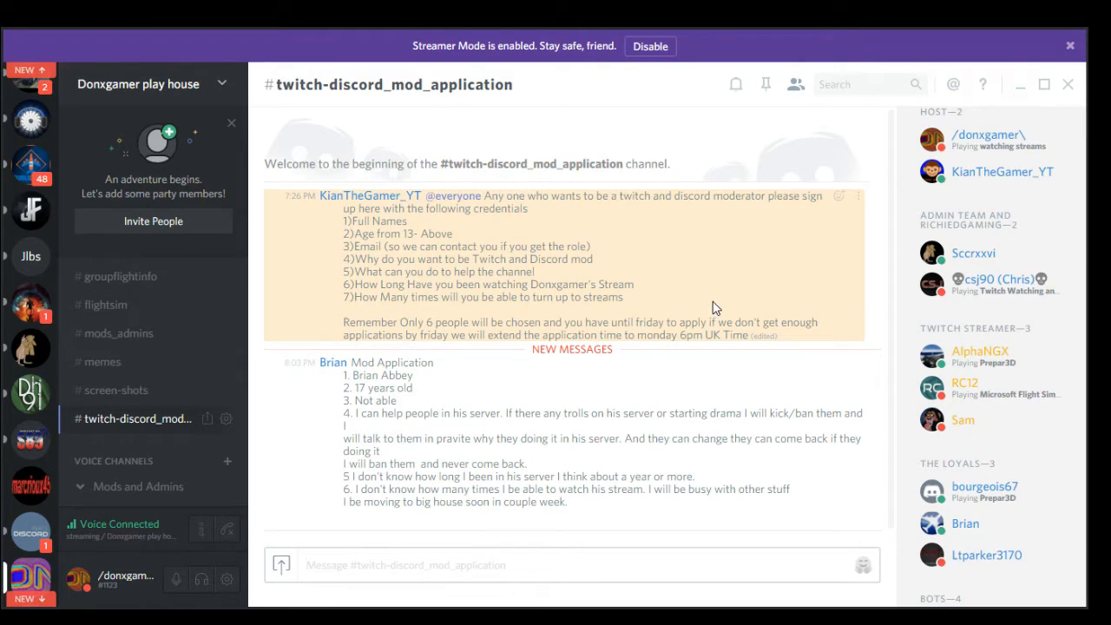
{"action": "mouse_move", "coordinate": [651, 307]}
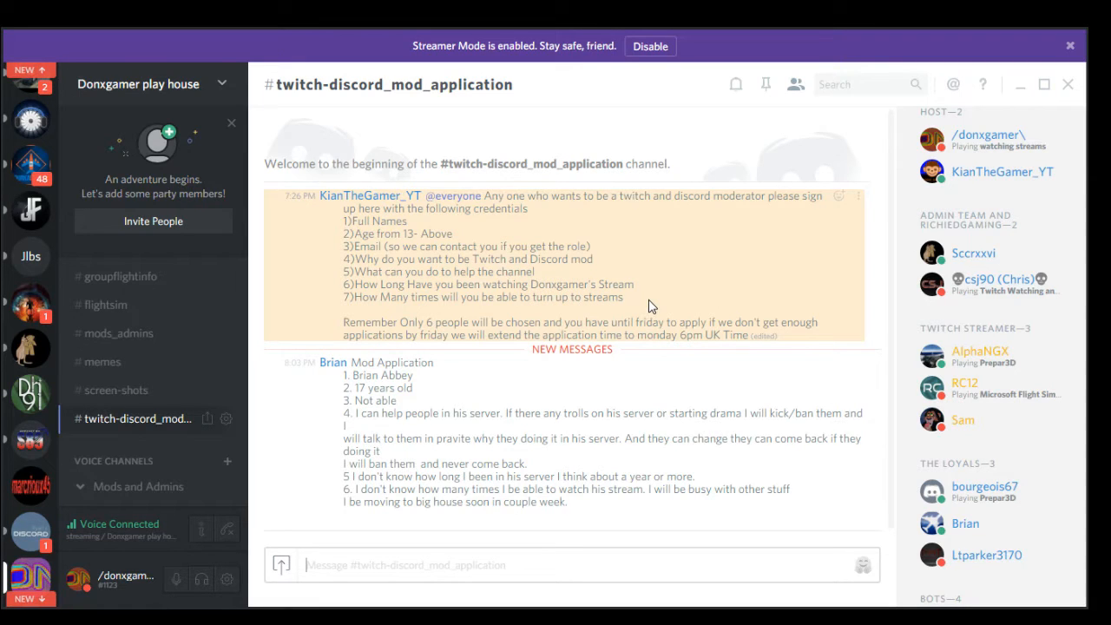
{"action": "mouse_move", "coordinate": [476, 304]}
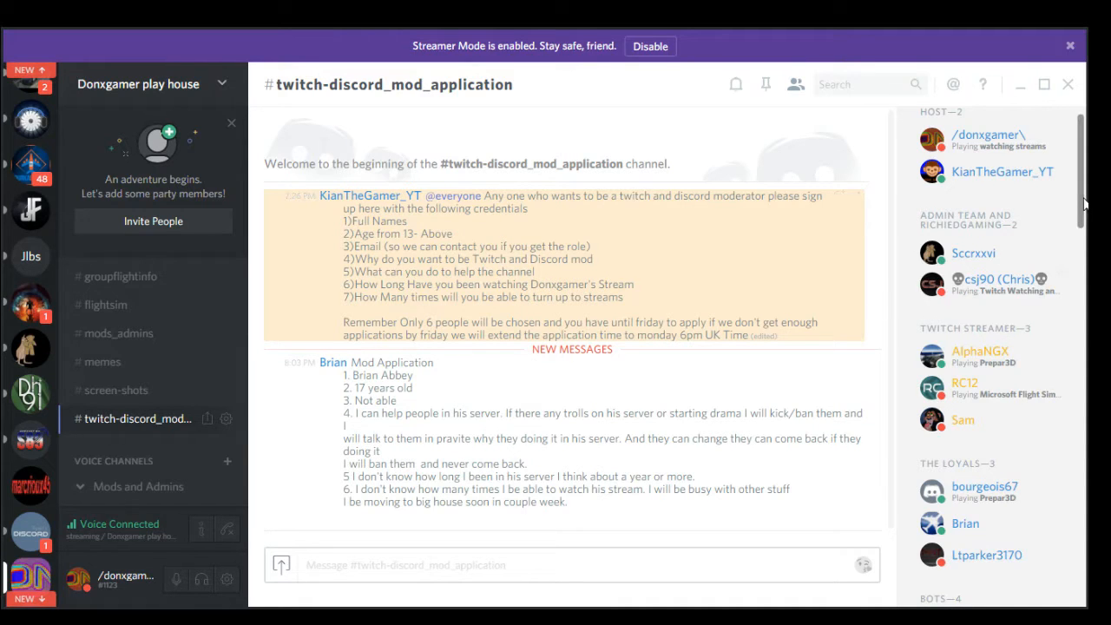
Scroll the member list down and back, bringing TEXT CHANNELS with announcements into view
{"action": "scroll", "scroll_direction": "down", "scroll_amount": 3}
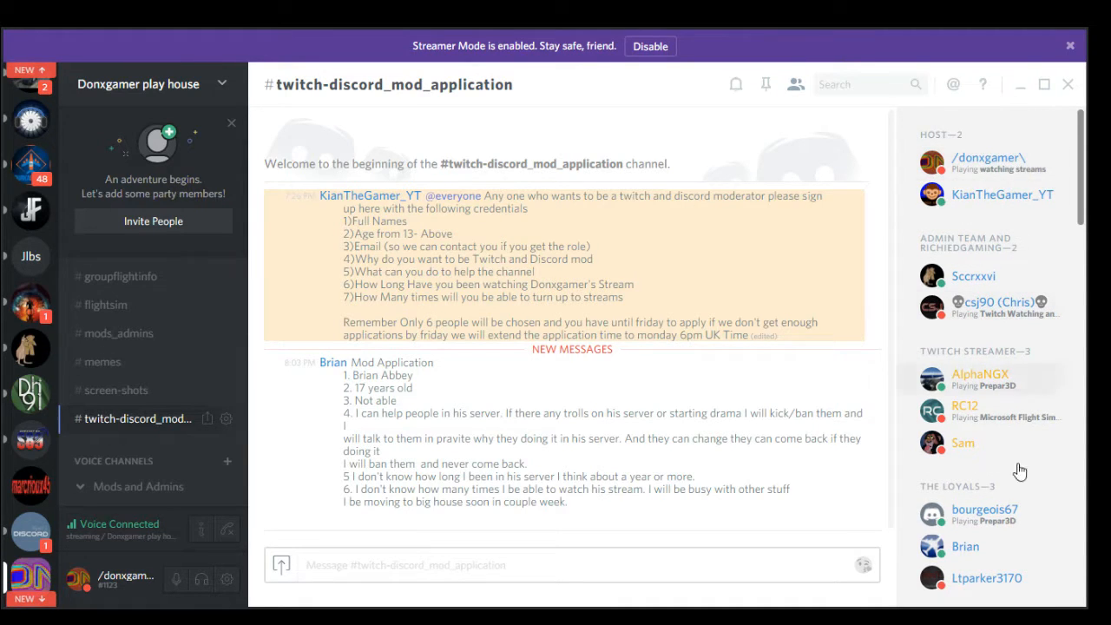
{"action": "scroll", "scroll_direction": "down", "scroll_amount": 3}
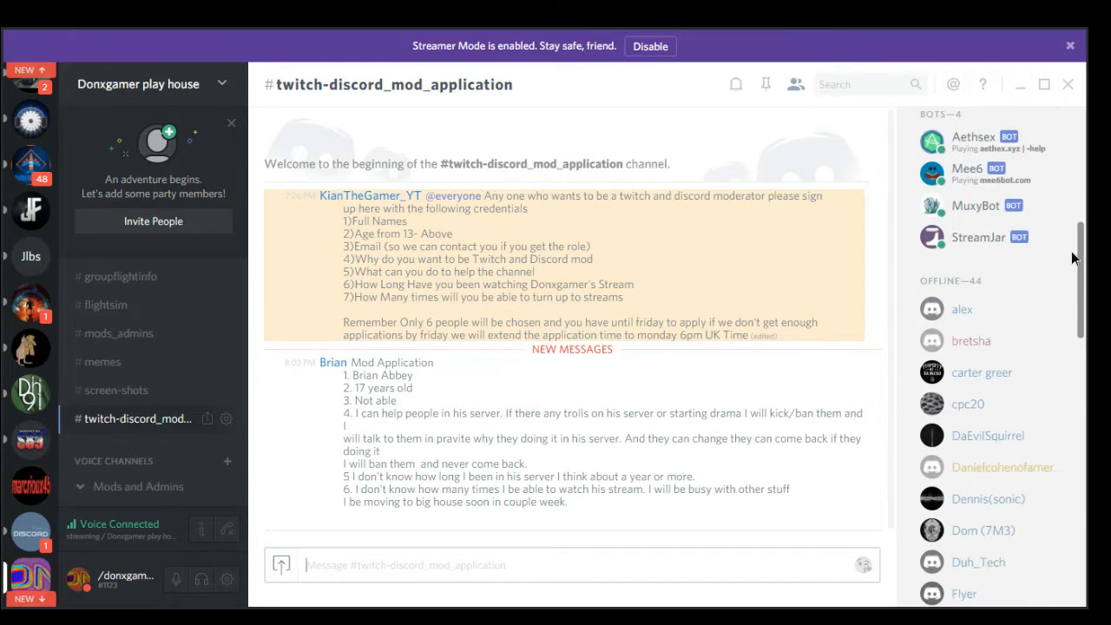
{"action": "scroll", "scroll_direction": "up", "scroll_amount": 3}
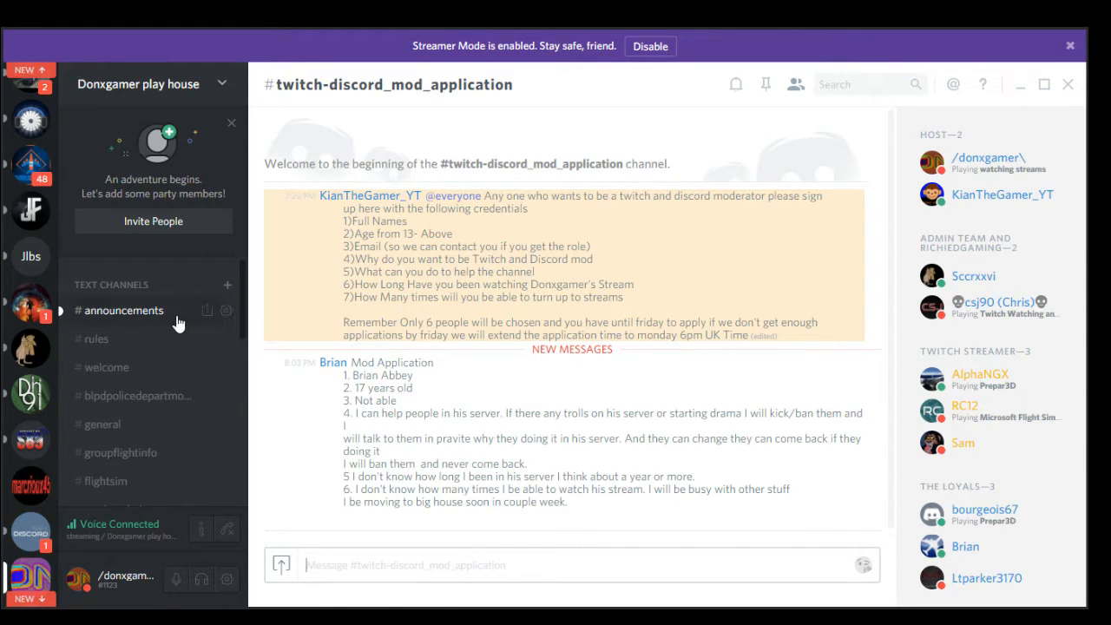
Open #announcements and scroll to its latest posts about joining the streaming voice chat
{"action": "left_click", "coordinate": [123, 310]}
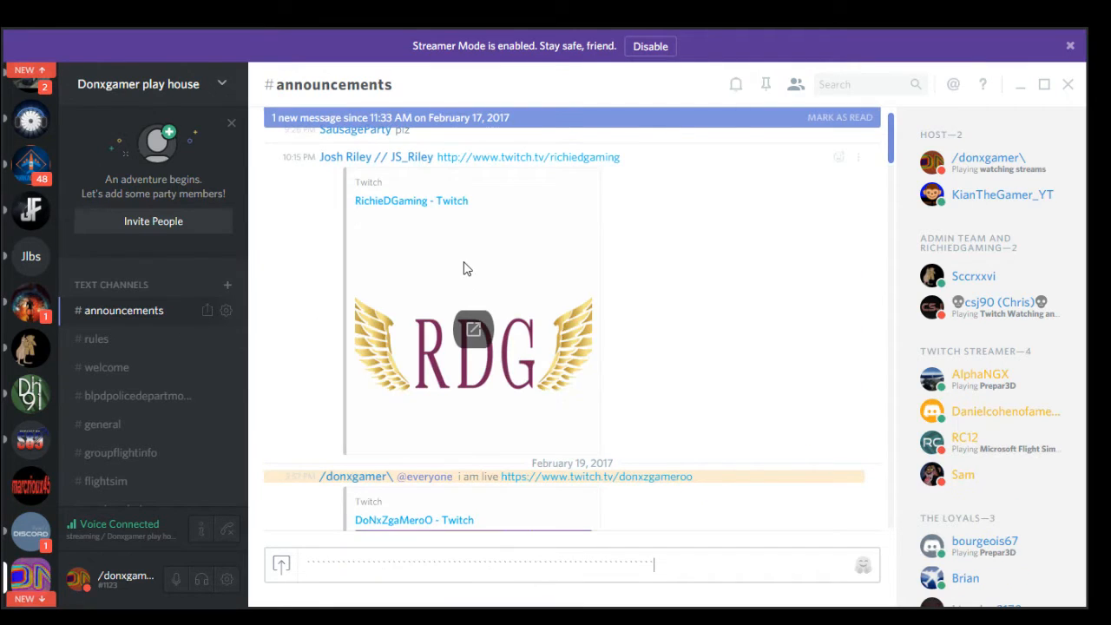
{"action": "scroll", "scroll_direction": "down", "scroll_amount": 3}
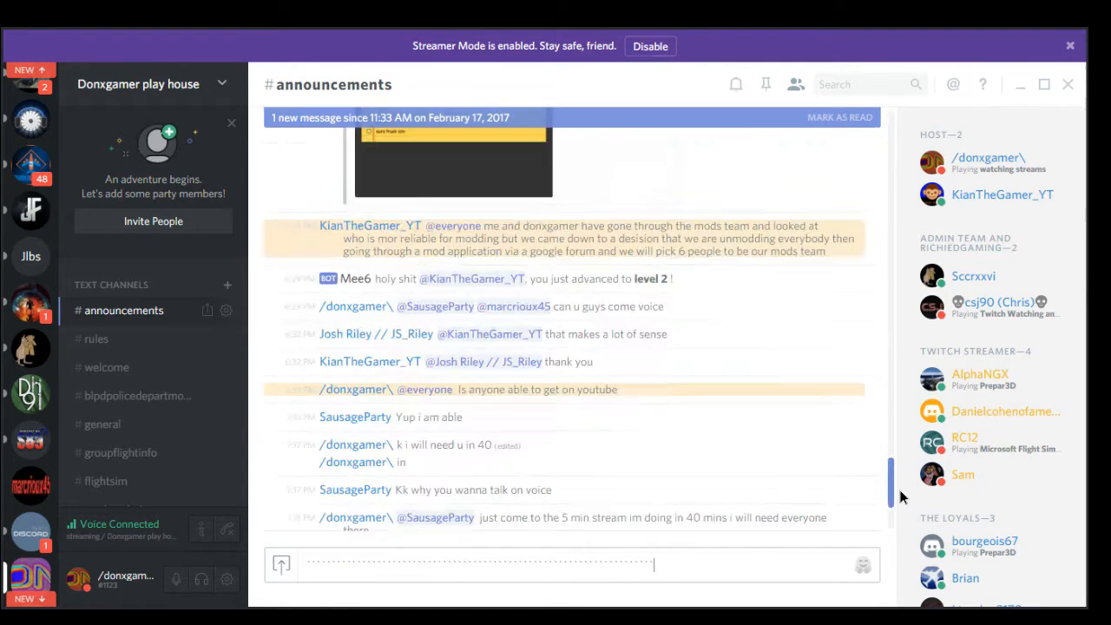
{"action": "scroll", "scroll_direction": "down", "scroll_amount": 3}
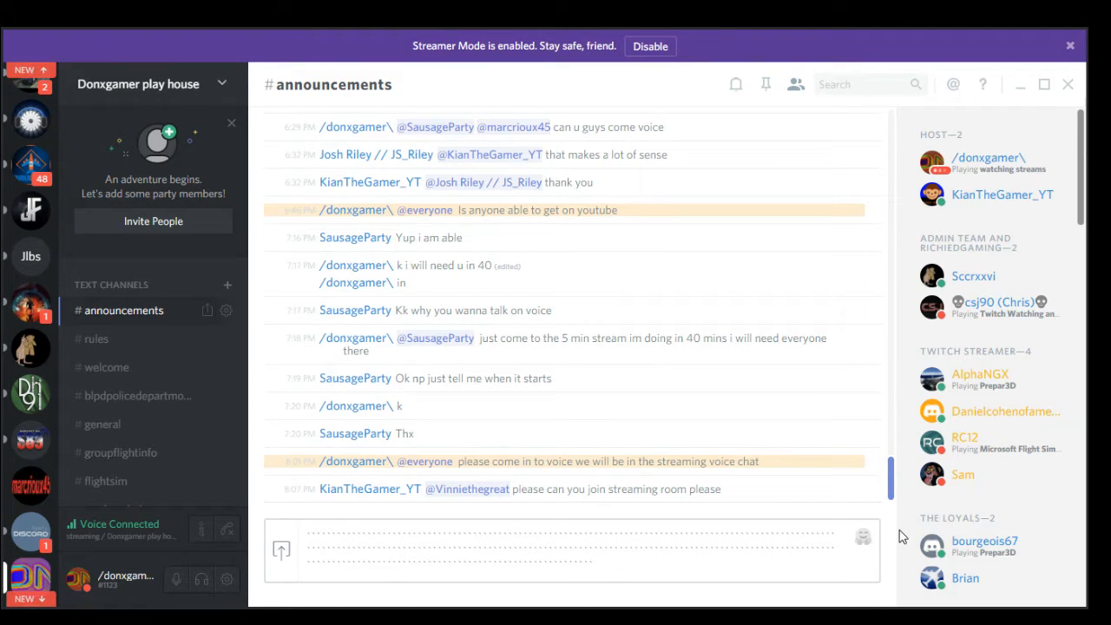
Draft rows of dots in the message box, reaching about eight lines, without sending
{"action": "left_click", "coordinate": [573, 564]}
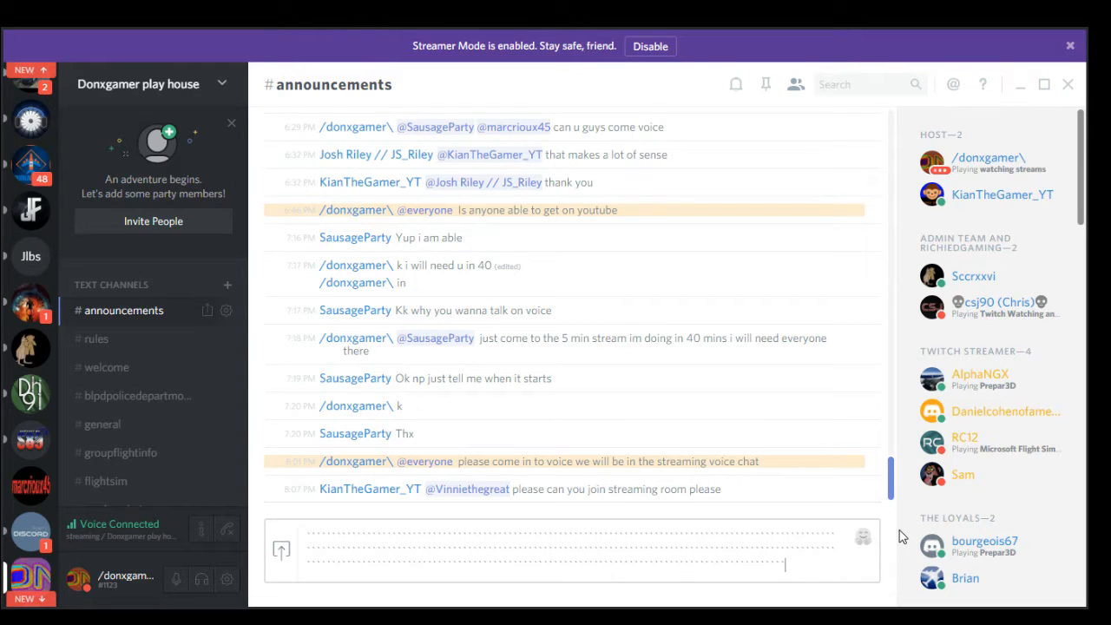
{"action": "scroll", "scroll_direction": "down", "scroll_amount": 3}
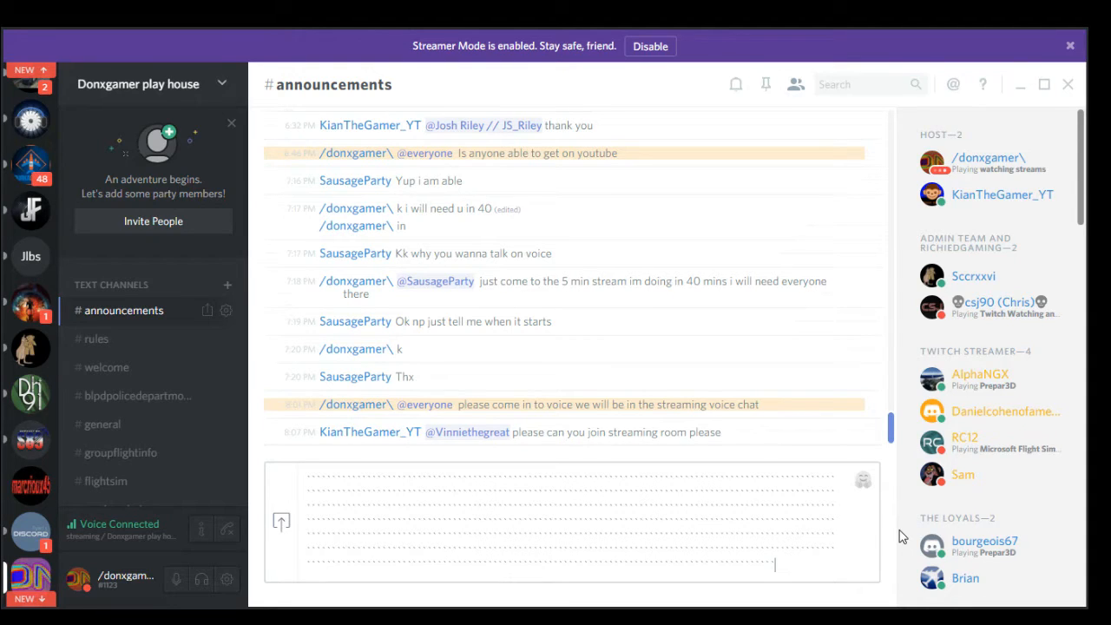
{"action": "scroll", "scroll_direction": "up", "scroll_amount": 3}
{"action": "type", "text": "........................................"}
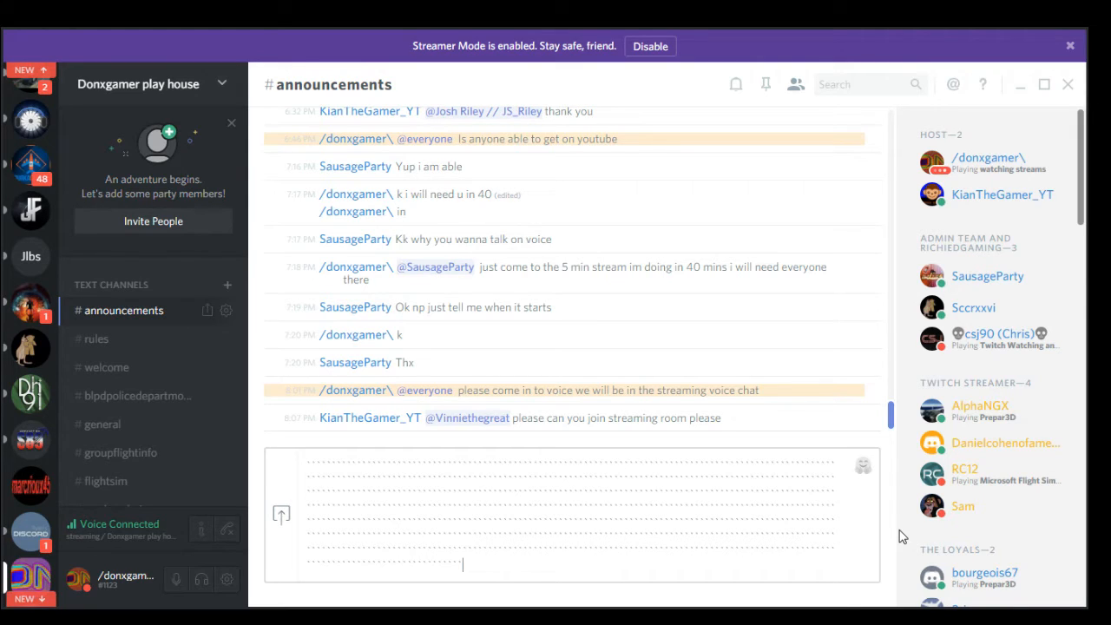
{"action": "mouse_move", "coordinate": [241, 388]}
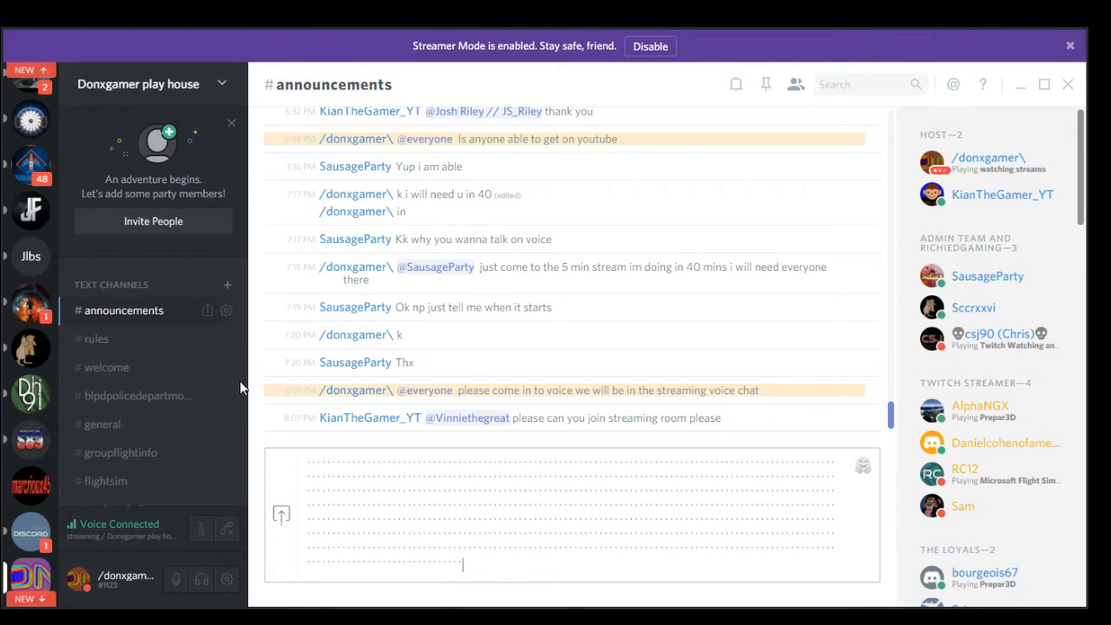
{"action": "mouse_move", "coordinate": [240, 423]}
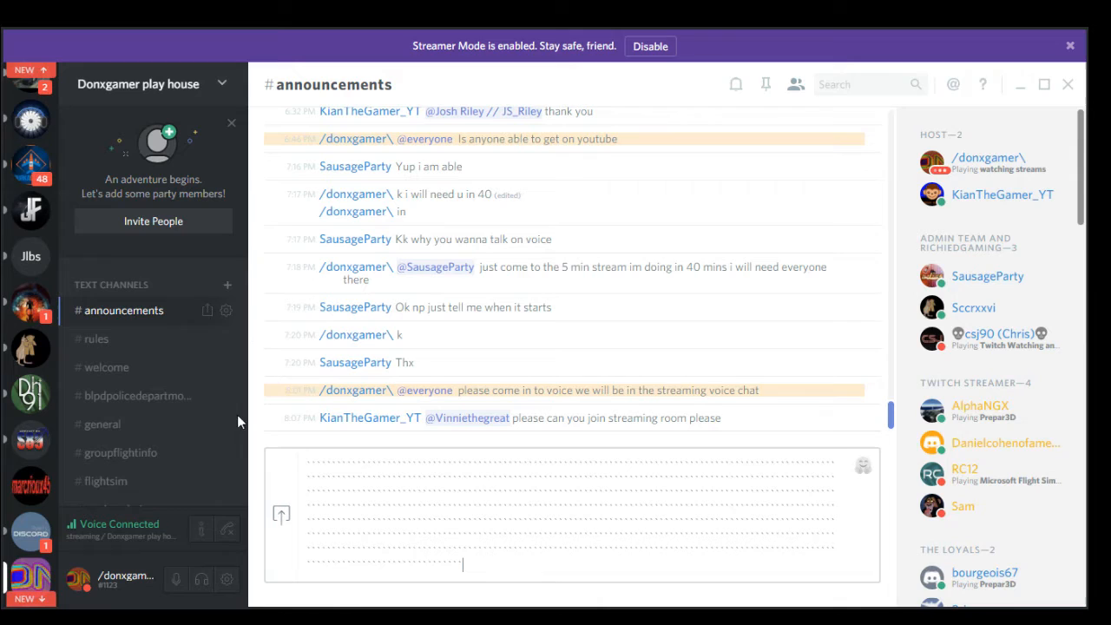
{"action": "mouse_move", "coordinate": [161, 441]}
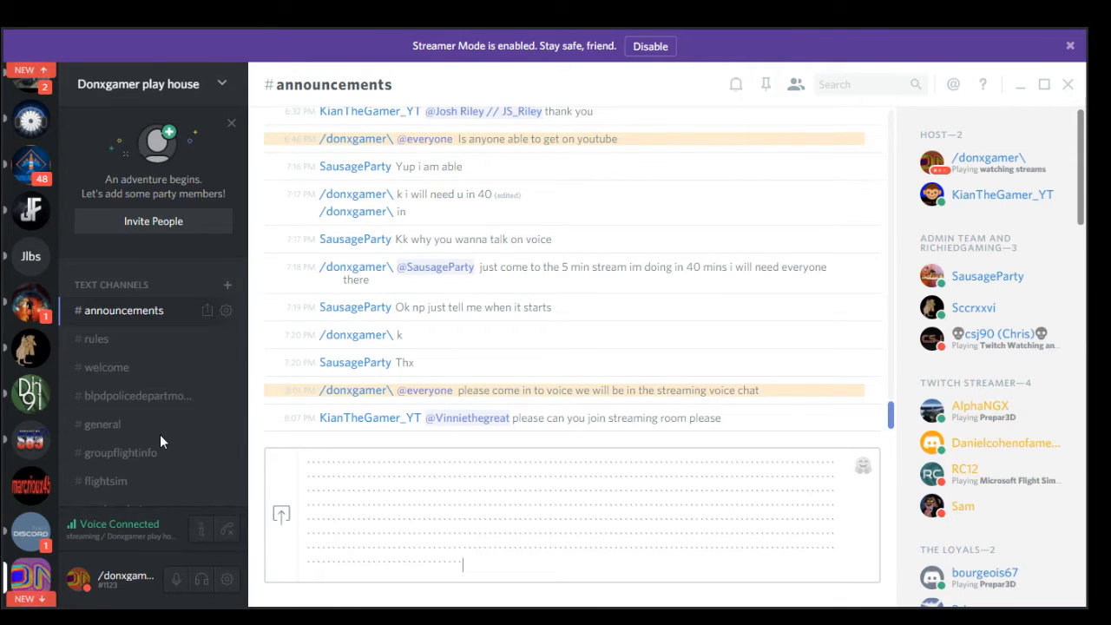
{"action": "mouse_move", "coordinate": [238, 494]}
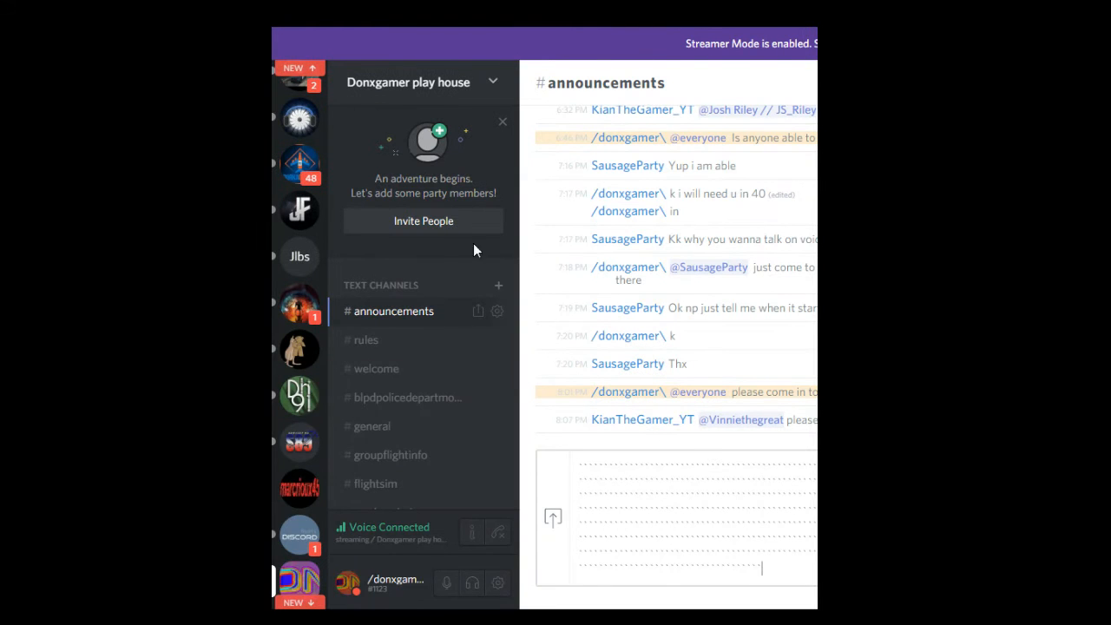
{"action": "mouse_move", "coordinate": [508, 380]}
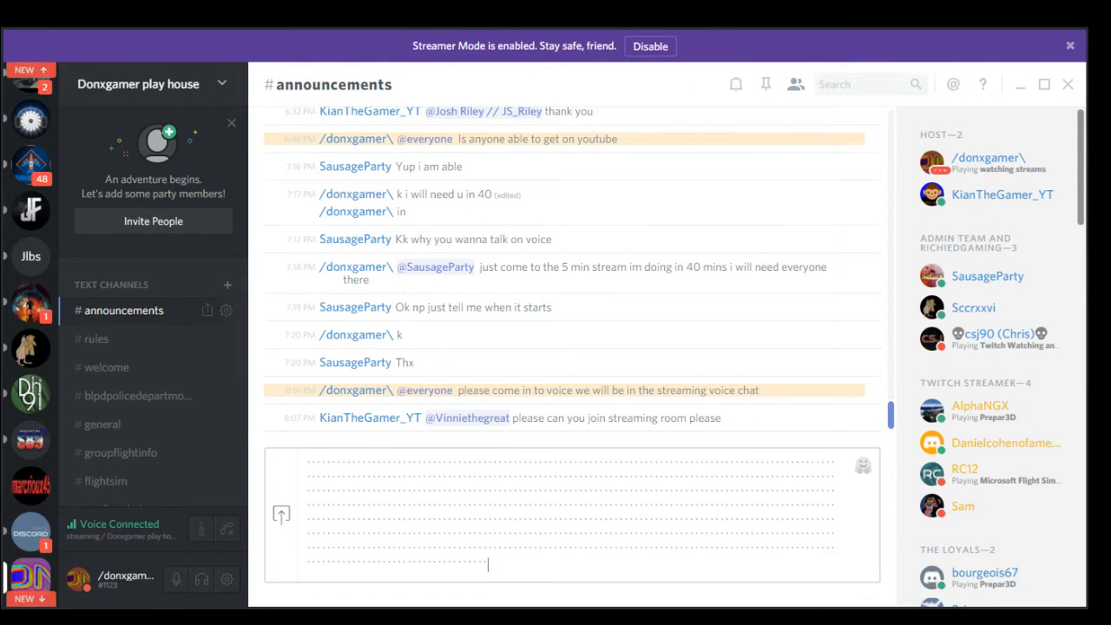
{"action": "mouse_move", "coordinate": [185, 397]}
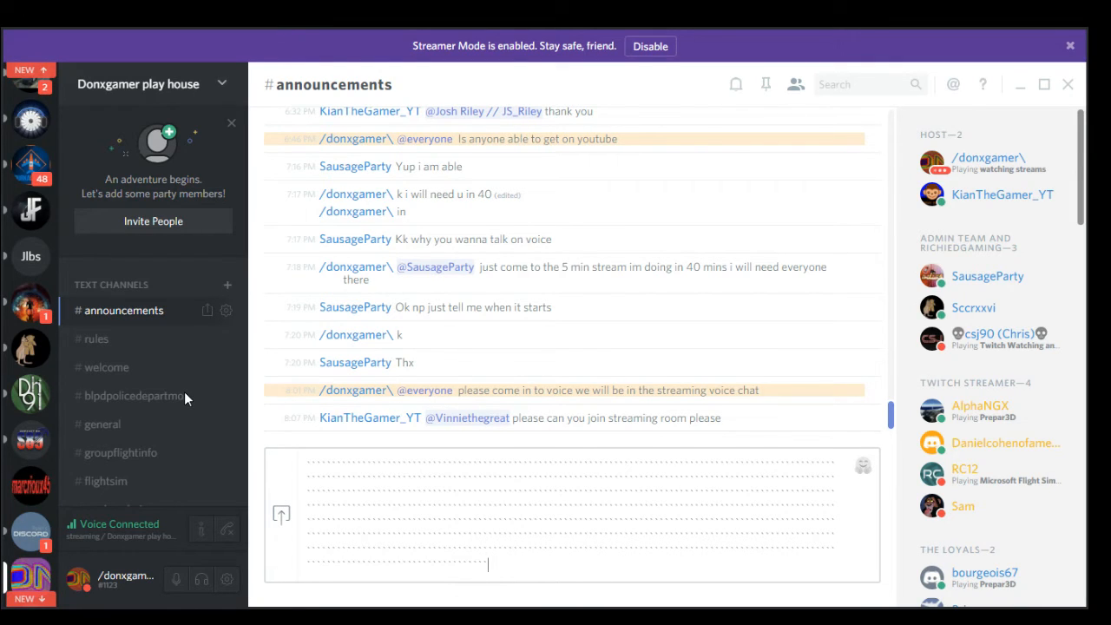
{"action": "mouse_move", "coordinate": [191, 394]}
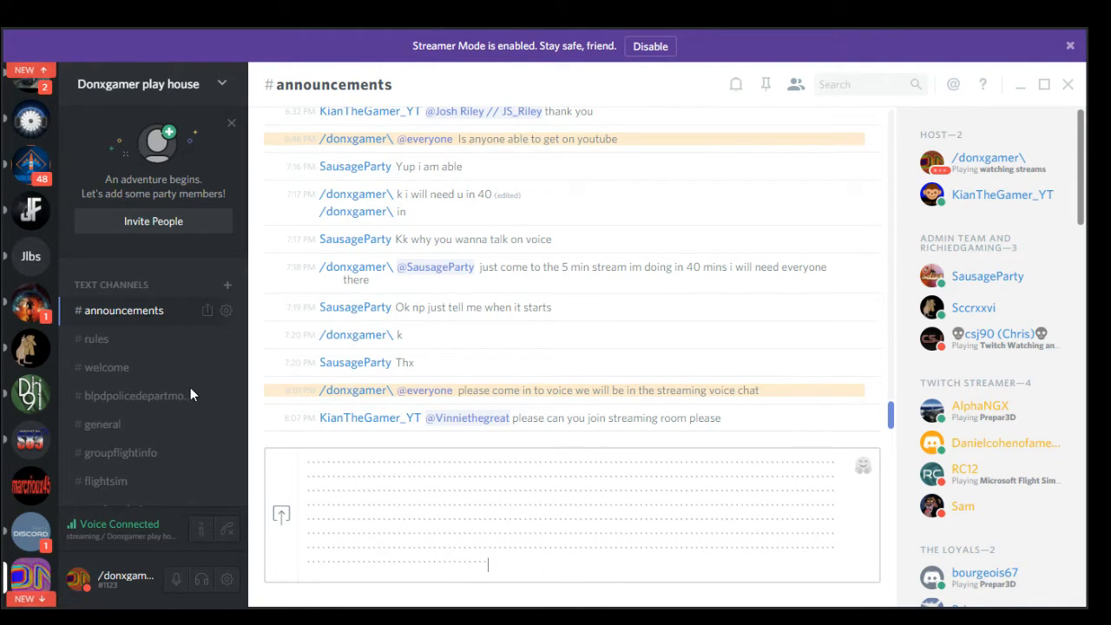
{"action": "mouse_move", "coordinate": [463, 478]}
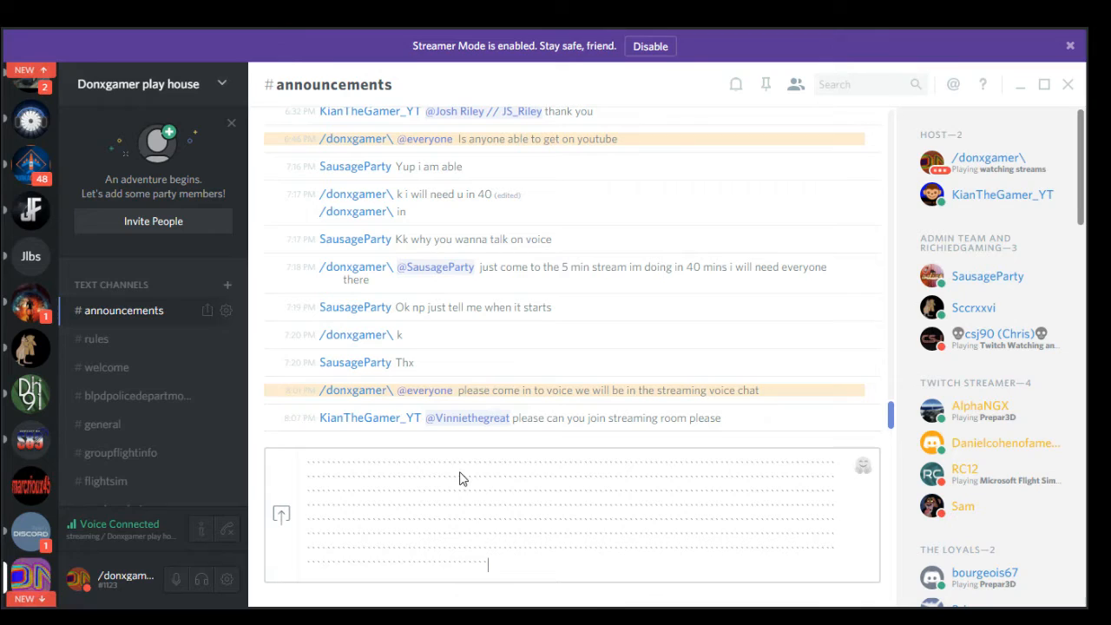
{"action": "mouse_move", "coordinate": [482, 538]}
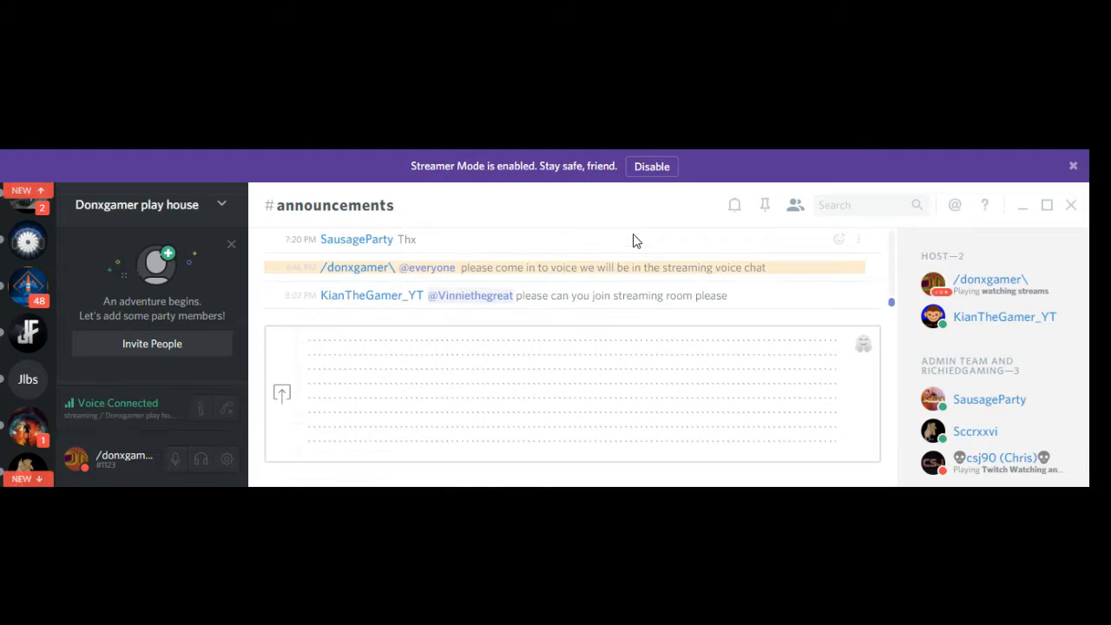
{"action": "mouse_move", "coordinate": [1024, 176]}
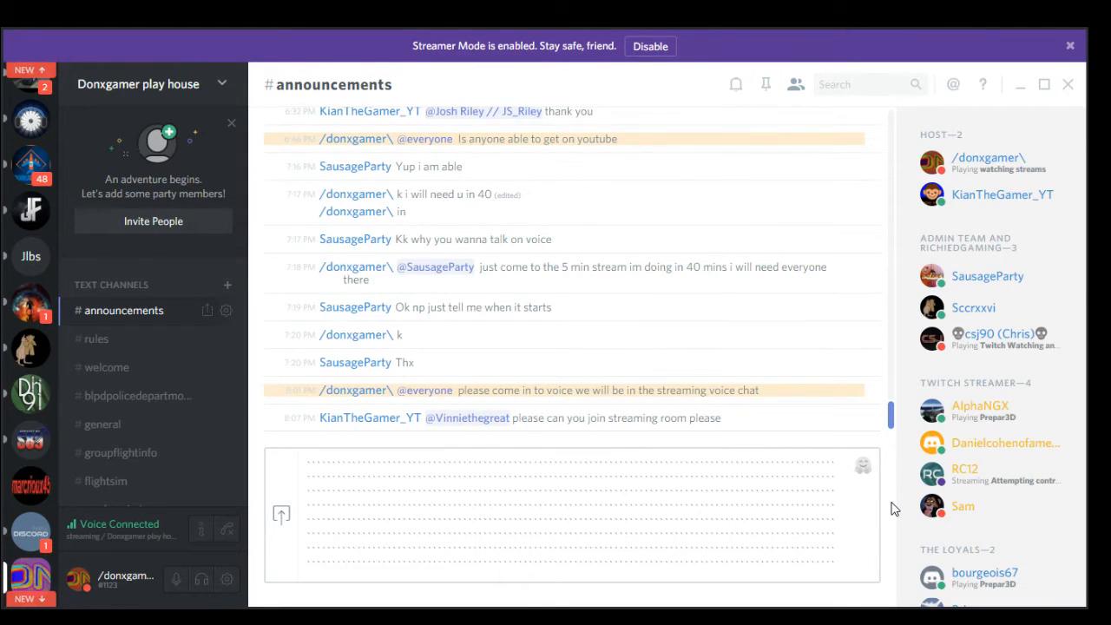
{"action": "mouse_move", "coordinate": [243, 341]}
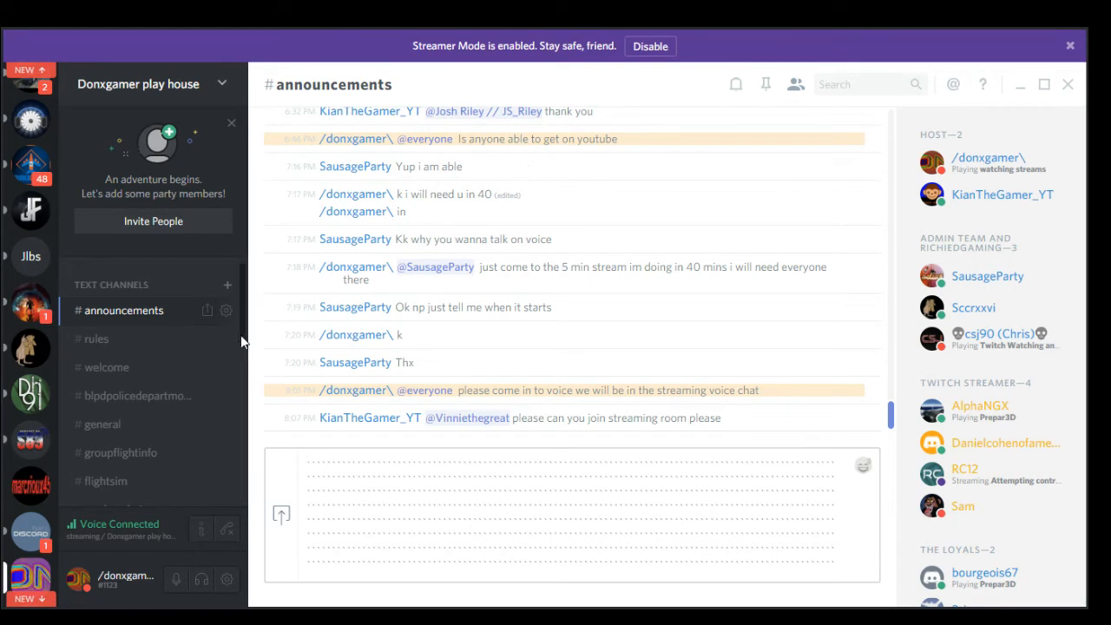
{"action": "mouse_move", "coordinate": [248, 382]}
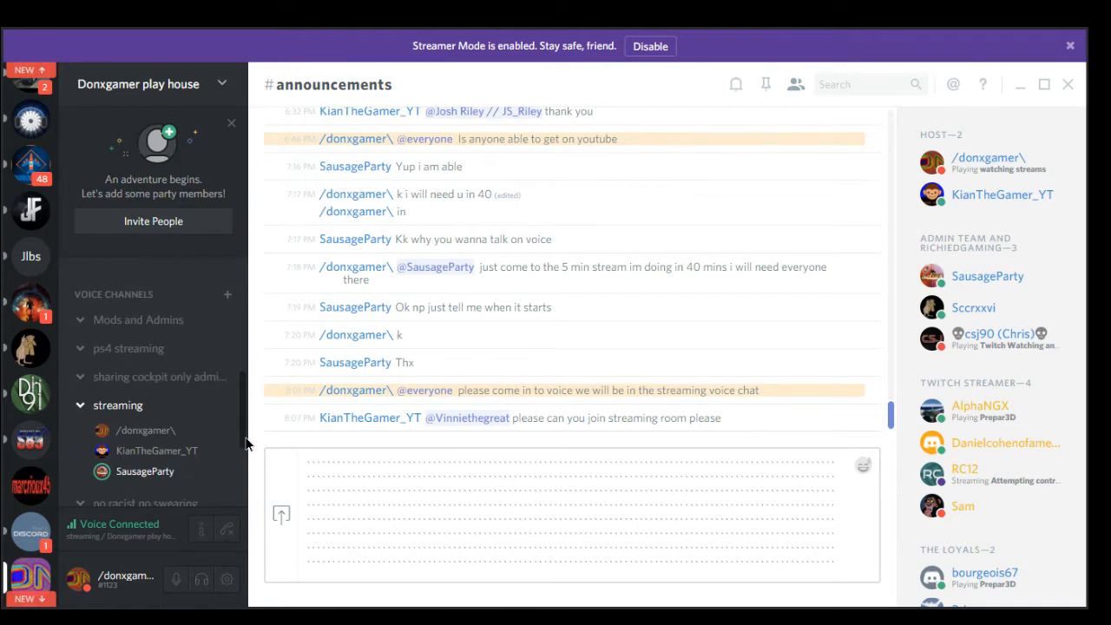
{"action": "scroll", "scroll_direction": "down", "scroll_amount": 3}
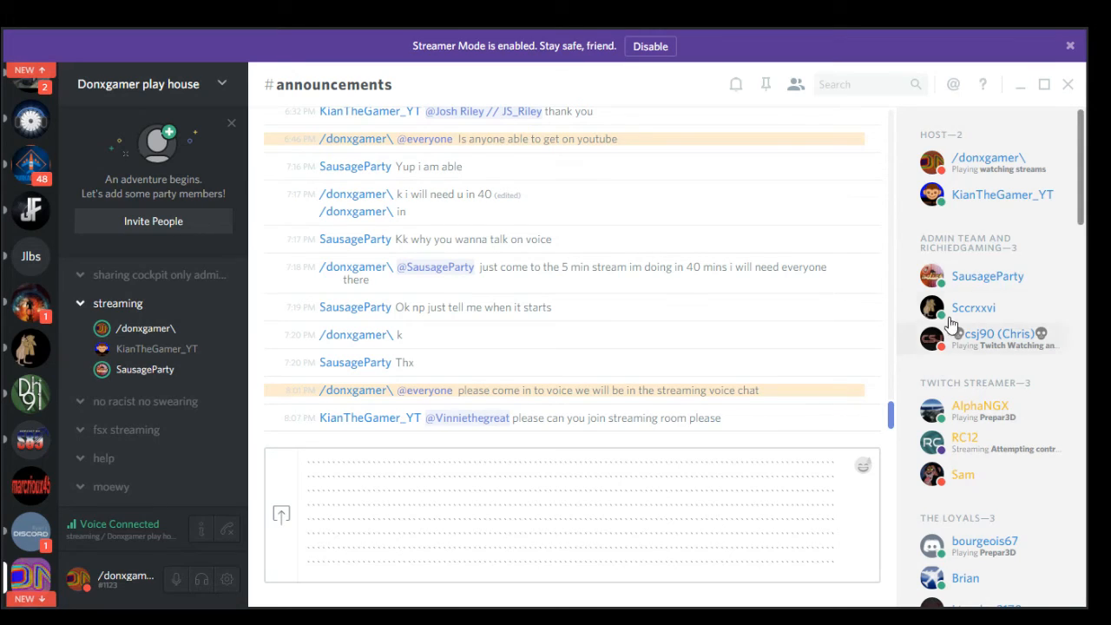
{"action": "mouse_move", "coordinate": [966, 309]}
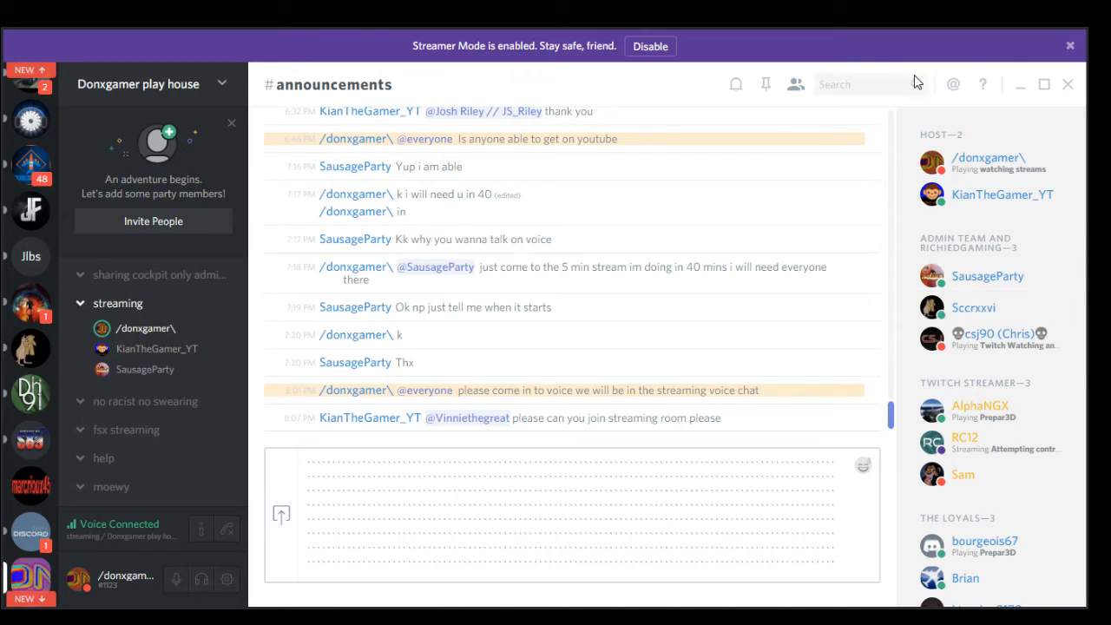
{"action": "mouse_move", "coordinate": [909, 296]}
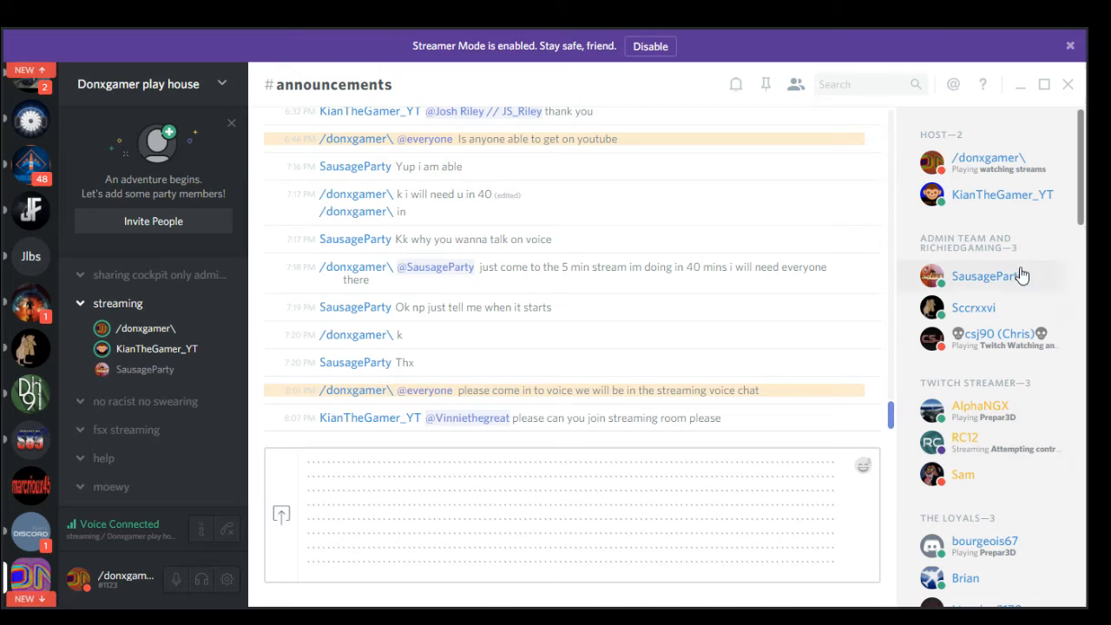
{"action": "mouse_move", "coordinate": [1025, 310]}
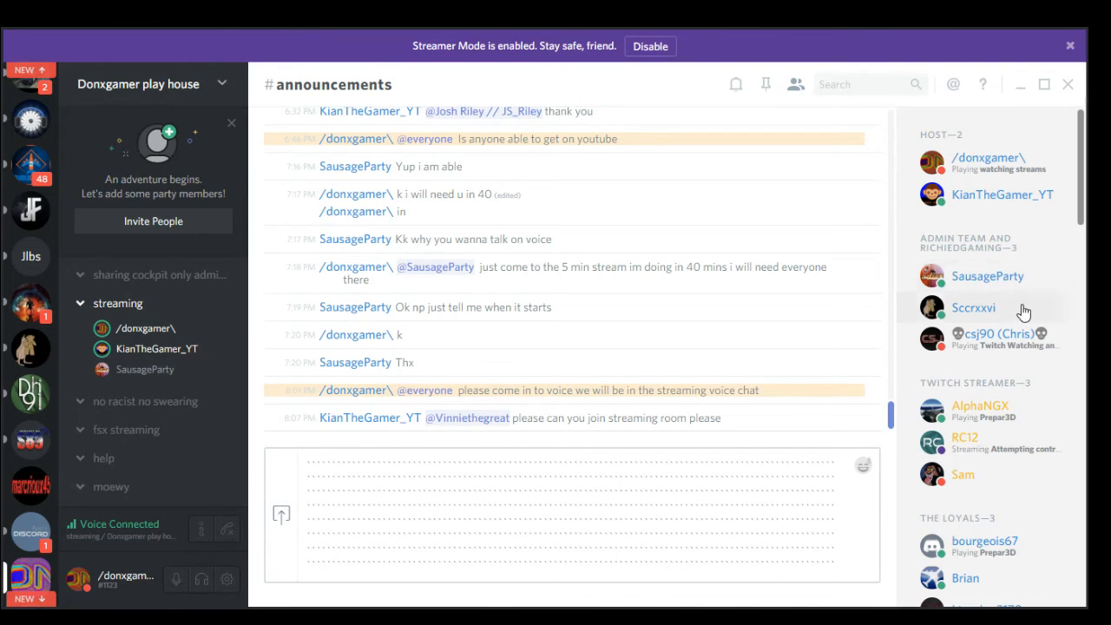
{"action": "mouse_move", "coordinate": [7, 214]}
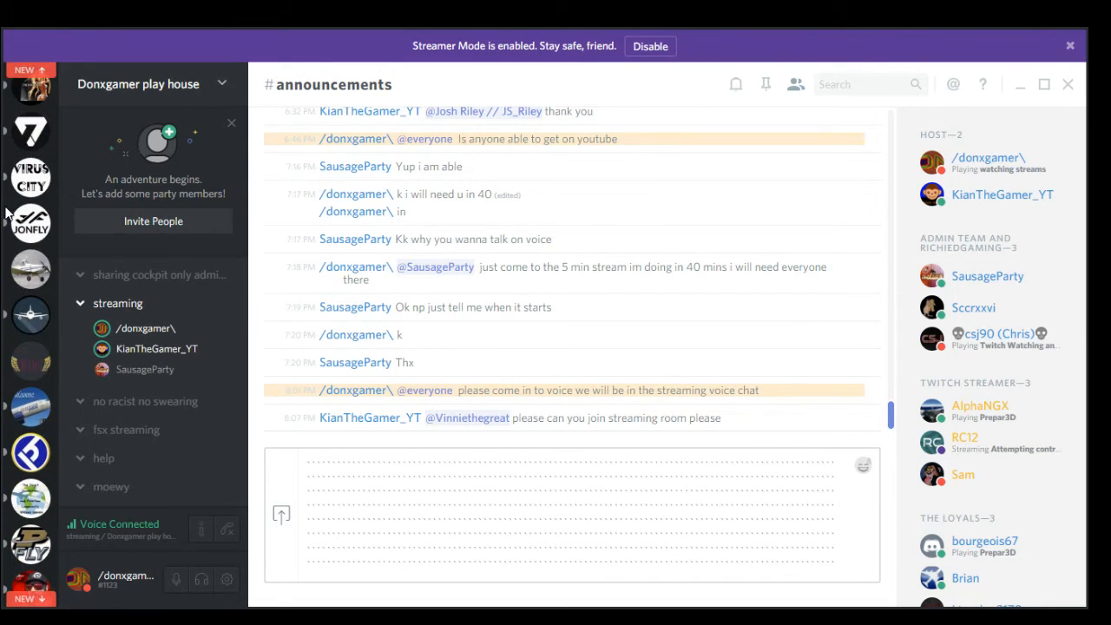
Scroll the server icon column back to the familiar earlier servers
{"action": "scroll", "scroll_direction": "down", "scroll_amount": 3}
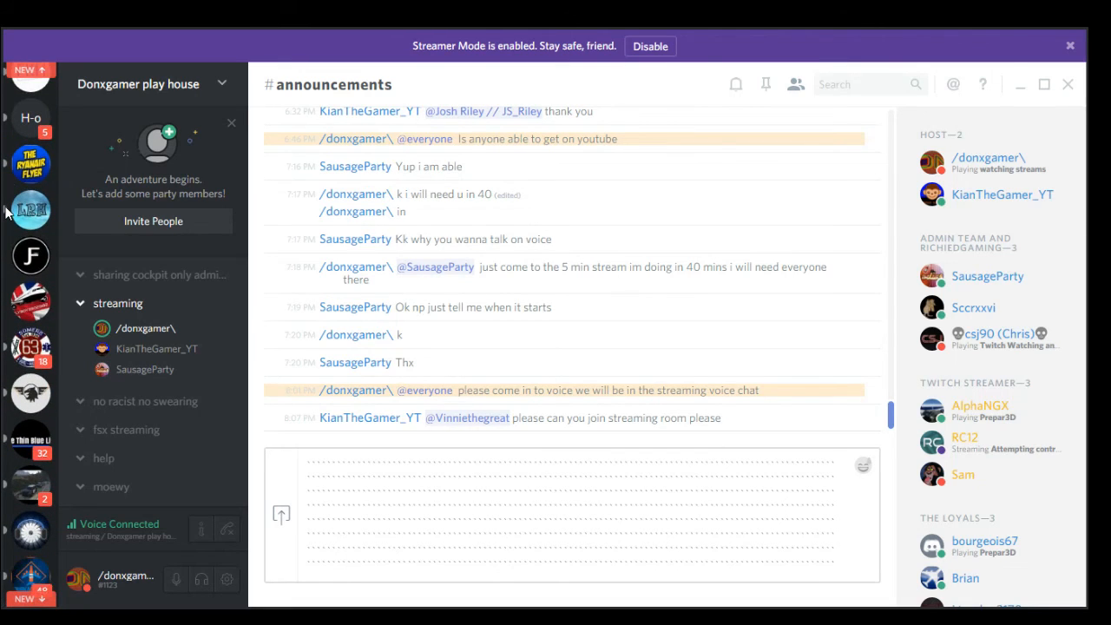
{"action": "scroll", "scroll_direction": "down", "scroll_amount": 3}
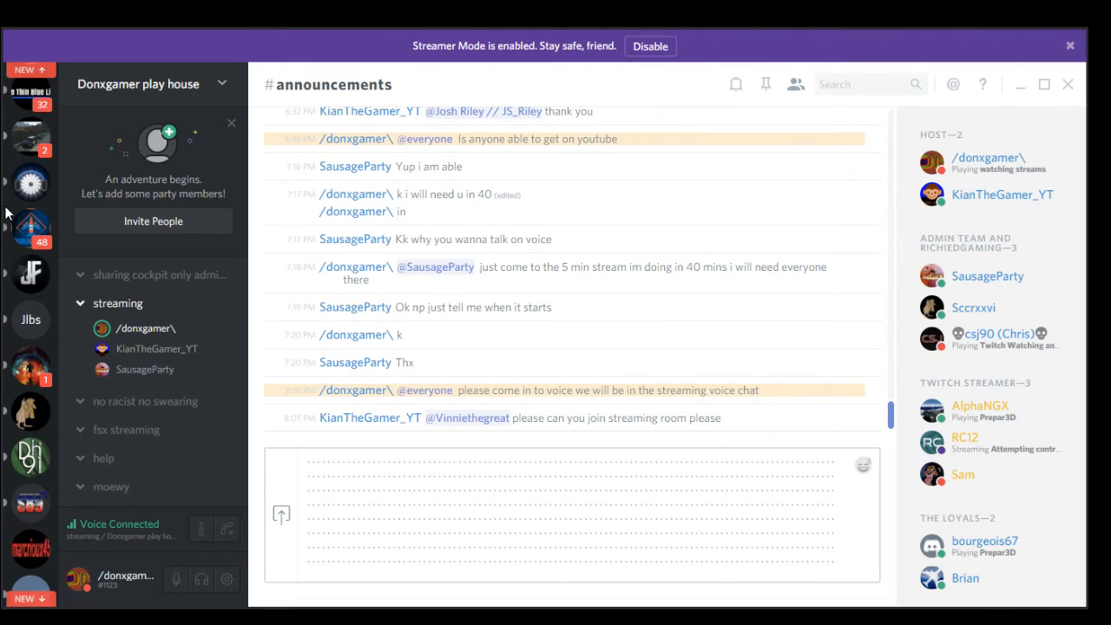